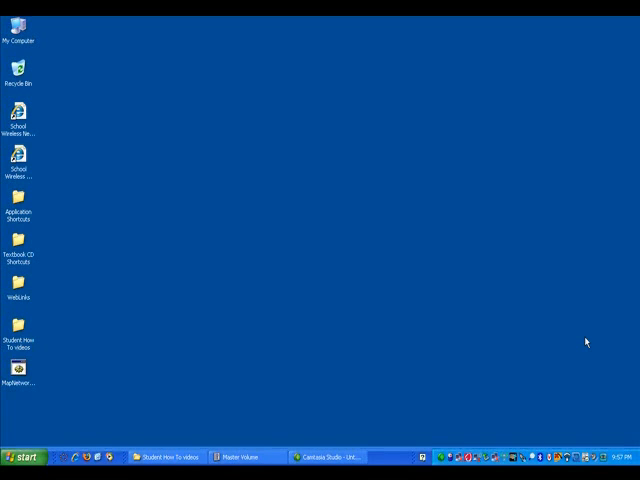
{"action": "mouse_move", "coordinate": [368, 214]}
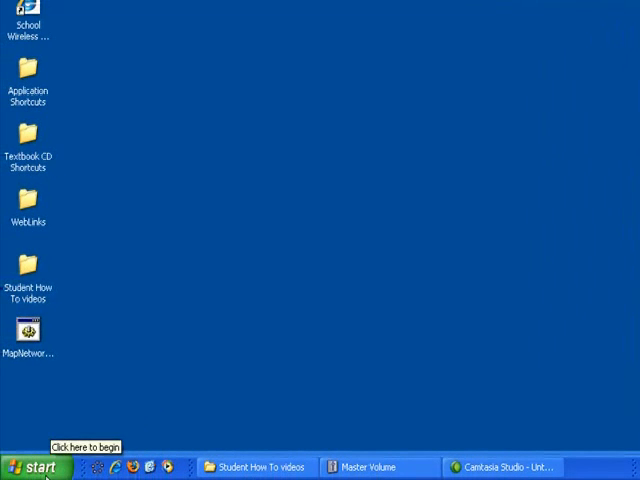
Show My Documents from the Start menu, briefly selecting My Videos and then clearing the selection
{"action": "left_click", "coordinate": [32, 468]}
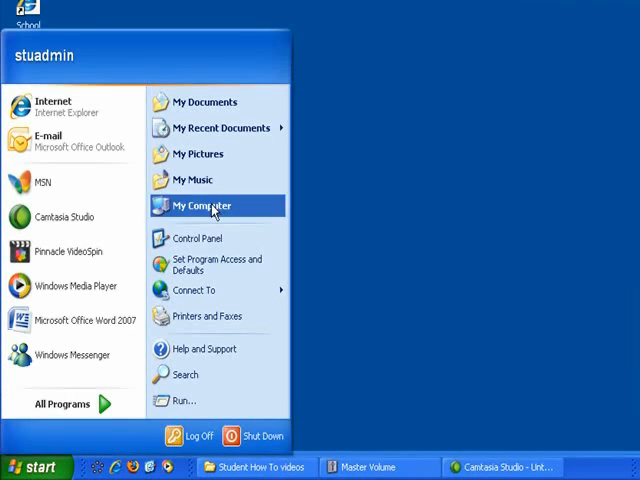
{"action": "left_click", "coordinate": [204, 100]}
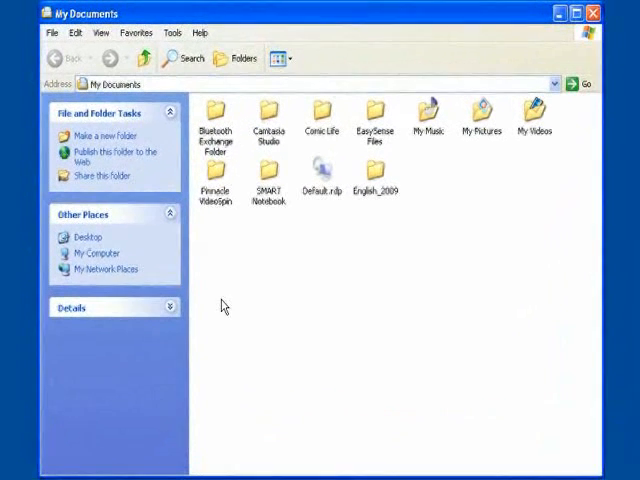
{"action": "mouse_move", "coordinate": [218, 298]}
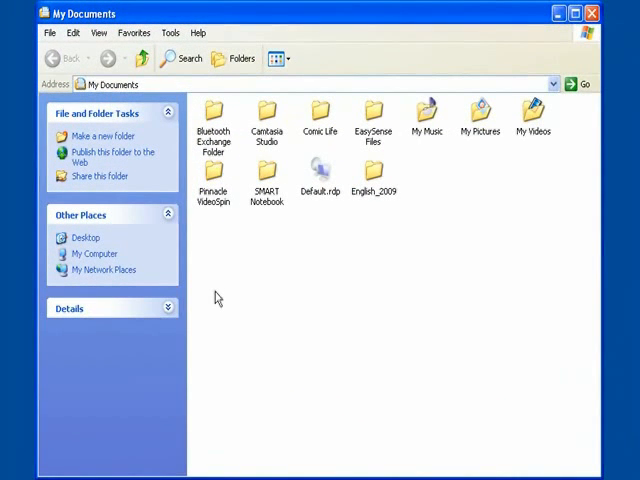
{"action": "mouse_move", "coordinate": [424, 132]}
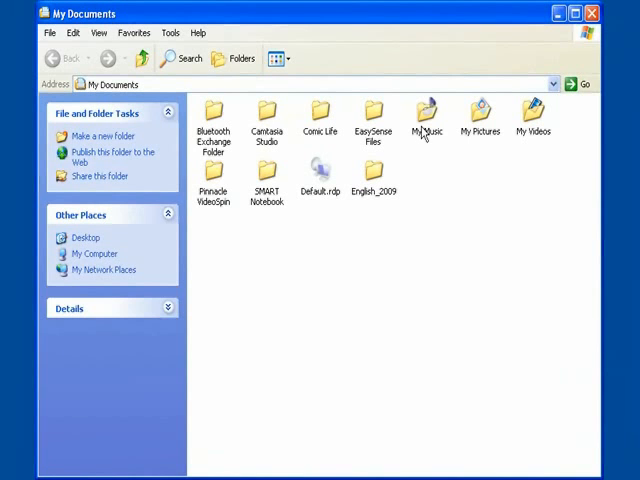
{"action": "left_click", "coordinate": [428, 118]}
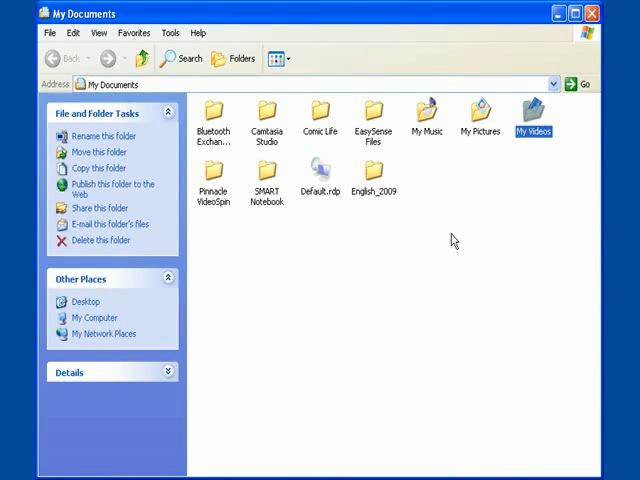
{"action": "mouse_move", "coordinate": [380, 184]}
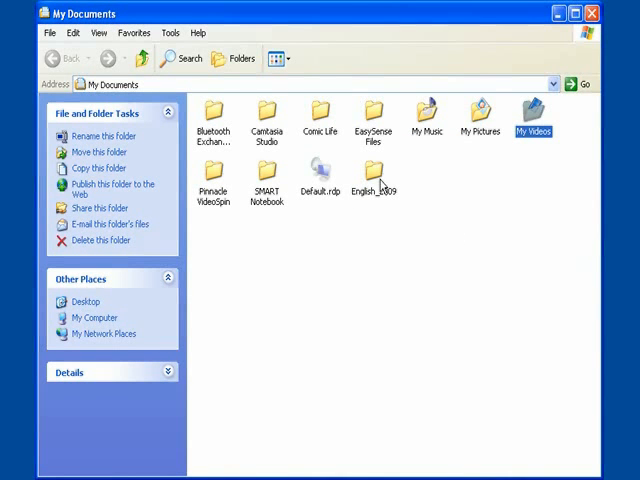
{"action": "left_click", "coordinate": [378, 260]}
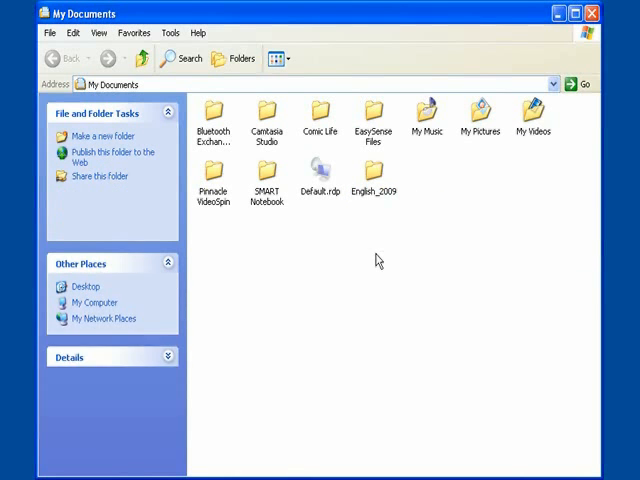
Create a new Science_2009 folder via the right-click New menu, then check that English_2009 is empty and return
{"action": "right_click", "coordinate": [378, 260]}
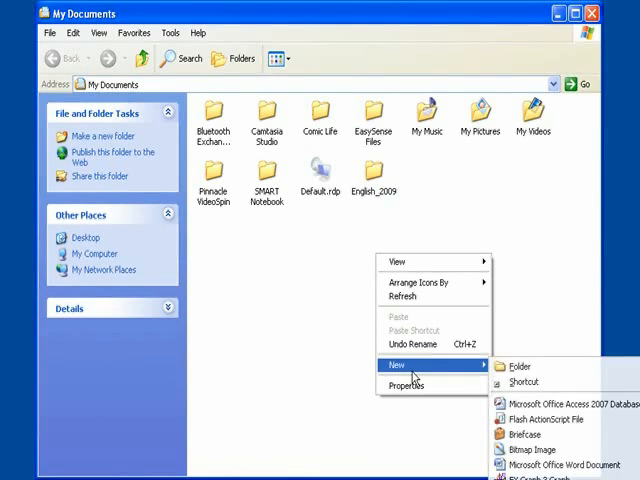
{"action": "left_click", "coordinate": [520, 366]}
{"action": "type", "text": "Science_2009"}
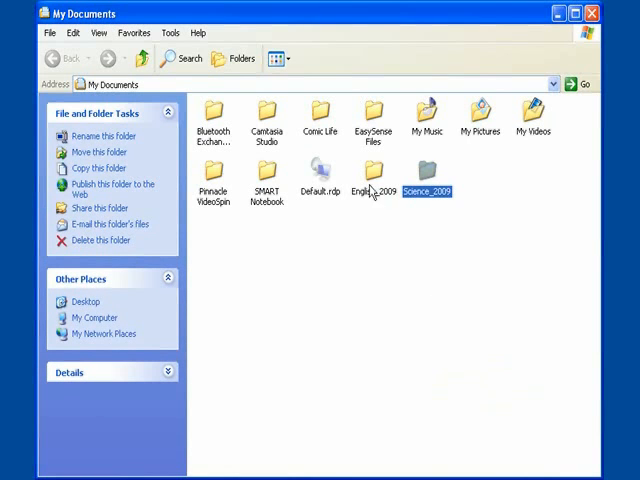
{"action": "double_click", "coordinate": [372, 172]}
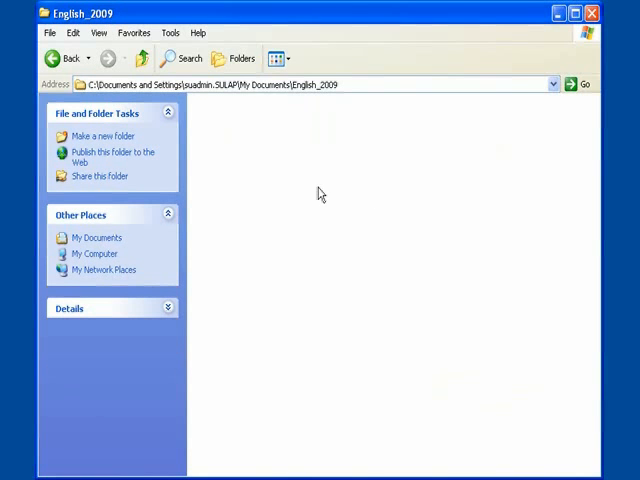
{"action": "mouse_move", "coordinate": [316, 200]}
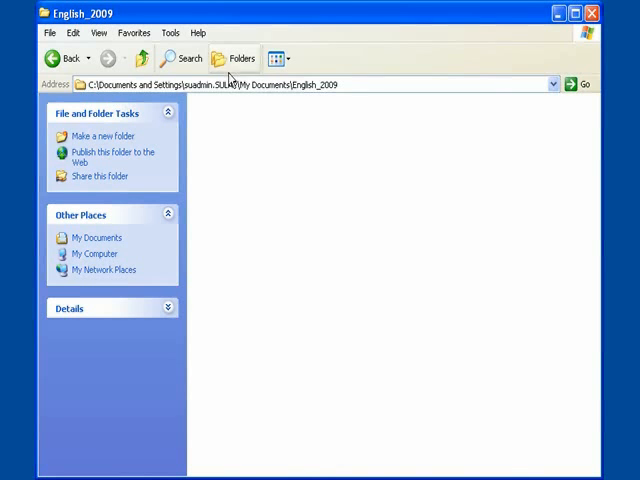
{"action": "left_click", "coordinate": [144, 58]}
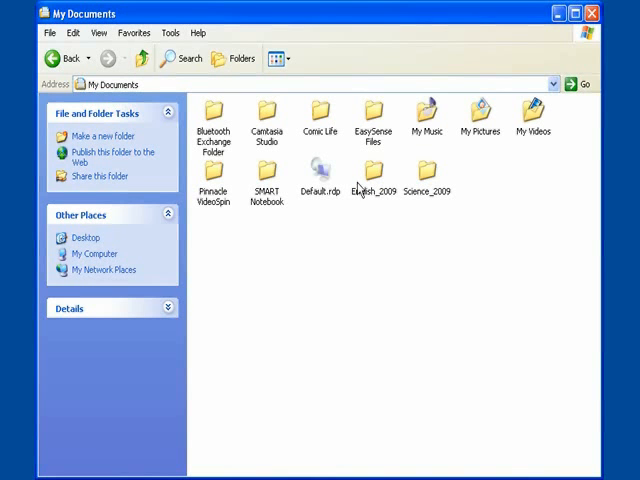
{"action": "mouse_move", "coordinate": [376, 110]}
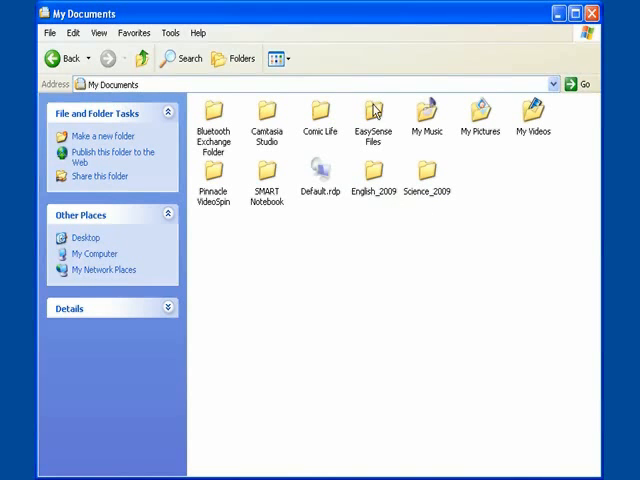
{"action": "mouse_move", "coordinate": [396, 218]}
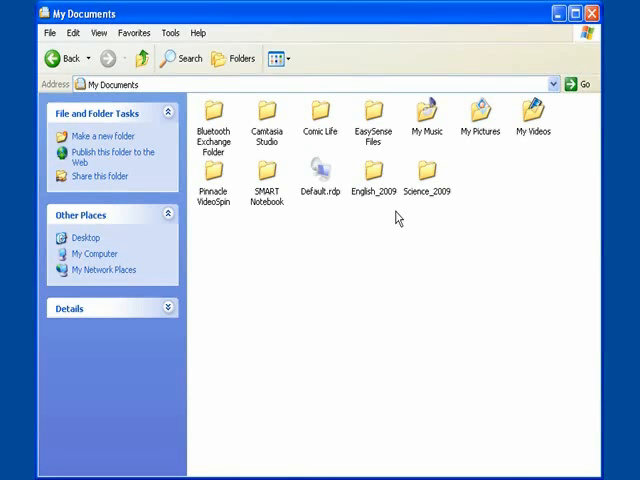
{"action": "mouse_move", "coordinate": [372, 168]}
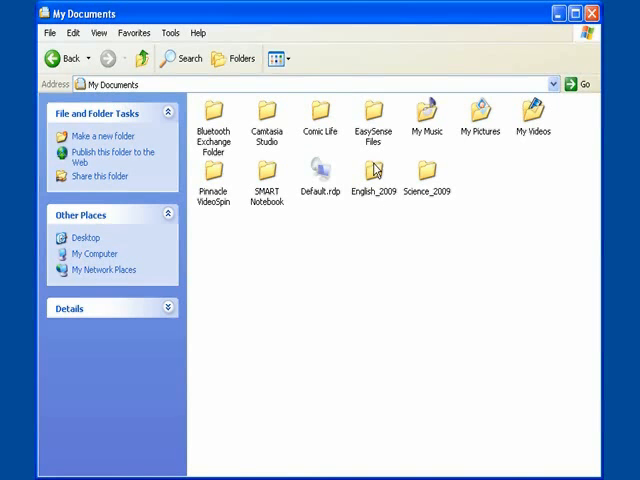
{"action": "double_click", "coordinate": [372, 172]}
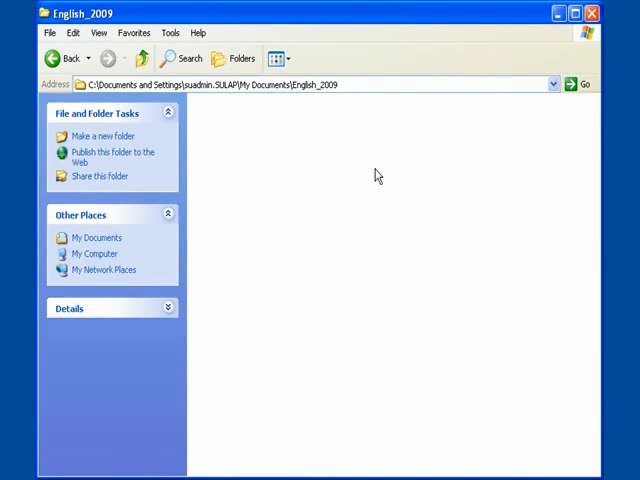
{"action": "mouse_move", "coordinate": [170, 82]}
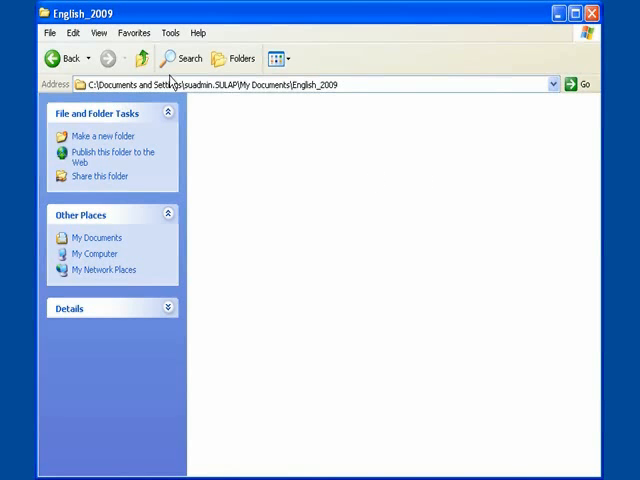
{"action": "left_click", "coordinate": [144, 58]}
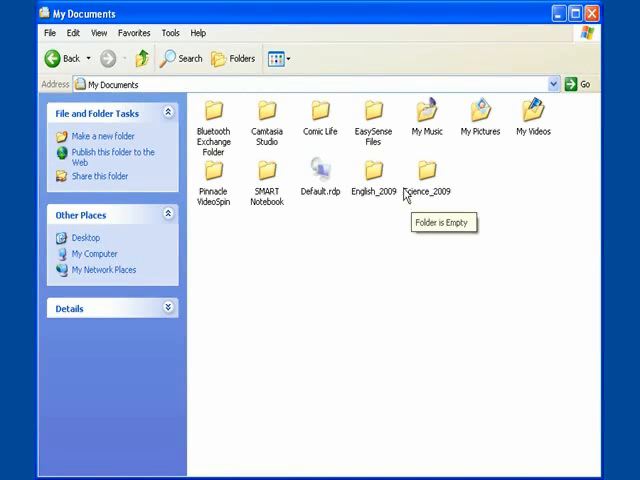
{"action": "mouse_move", "coordinate": [360, 192]}
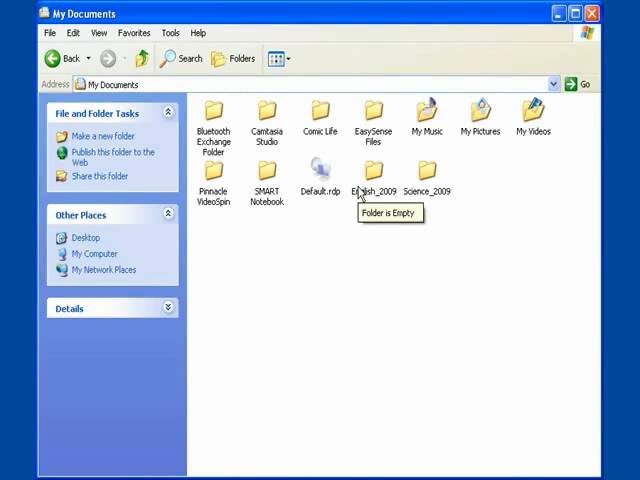
{"action": "mouse_move", "coordinate": [336, 272]}
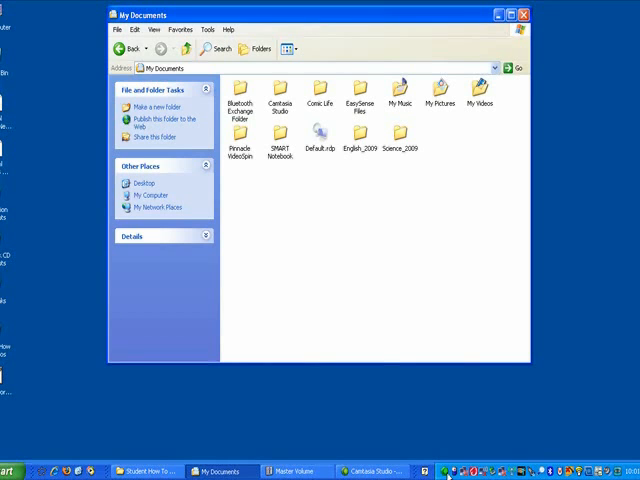
{"action": "mouse_move", "coordinate": [448, 444]}
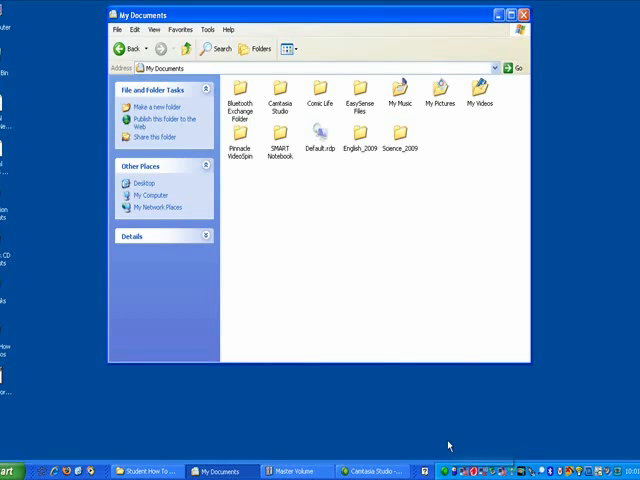
{"action": "mouse_move", "coordinate": [408, 278]}
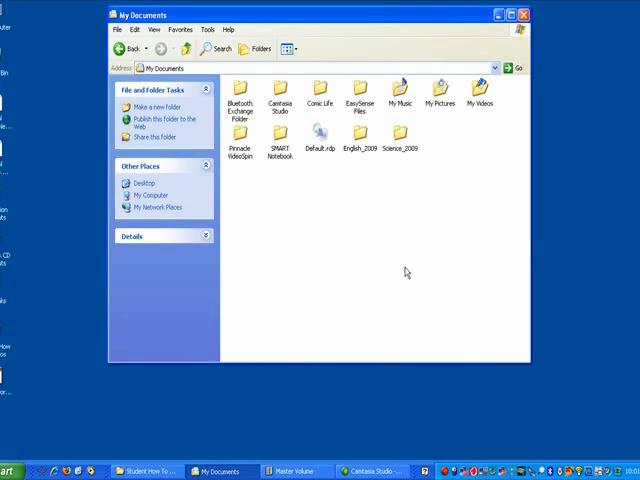
{"action": "mouse_move", "coordinate": [450, 464]}
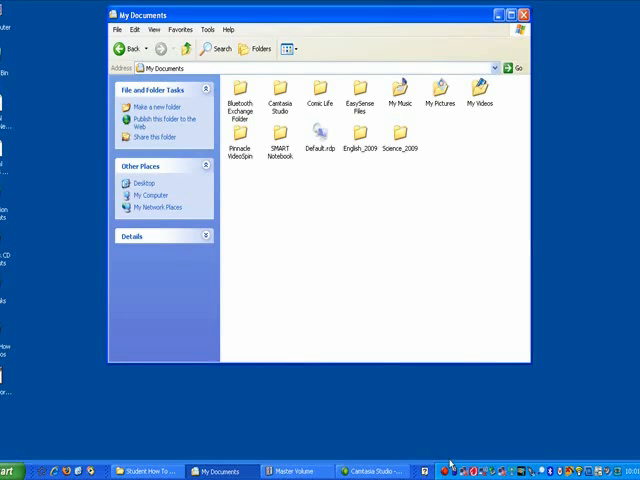